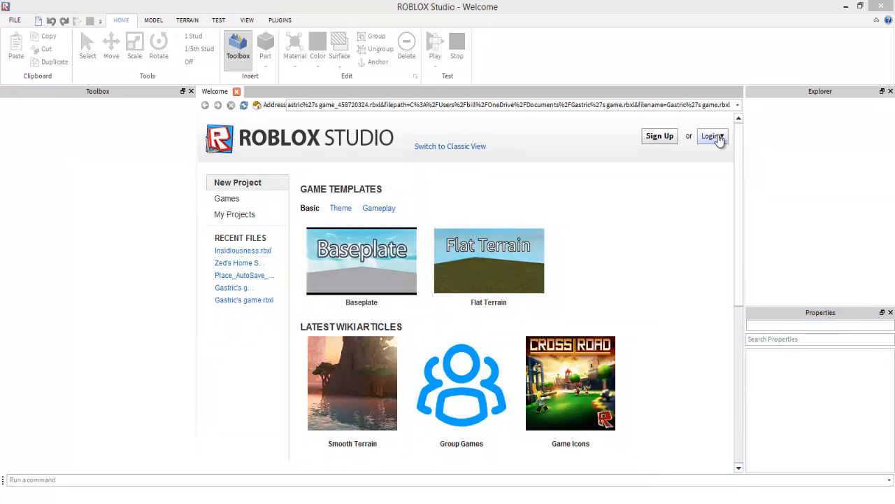
- Sign in on the welcome page with the account username and password
left_click(711, 136)
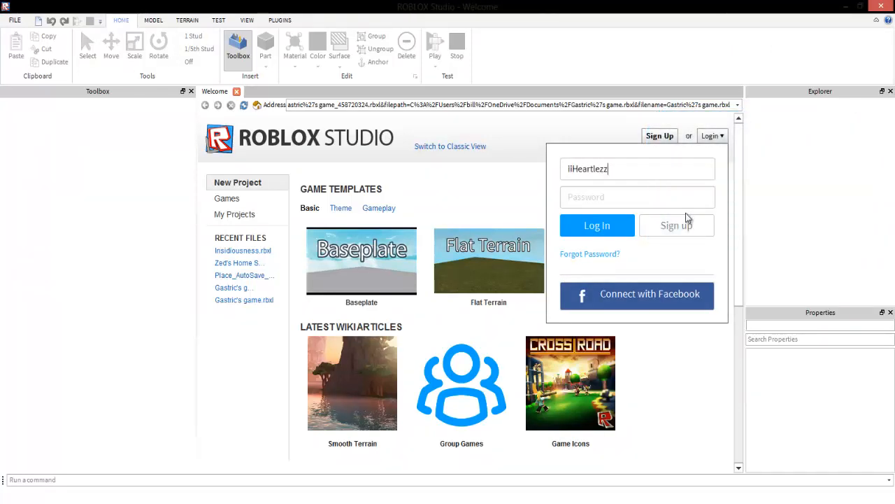
left_click(636, 195)
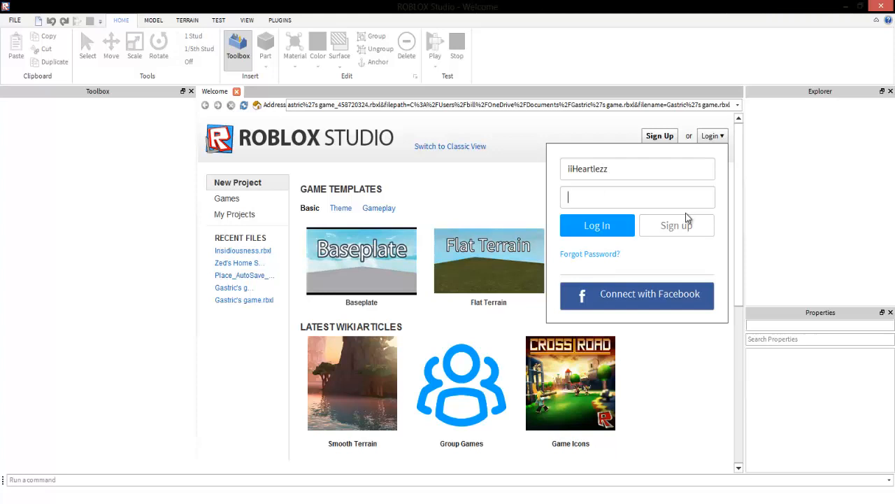
left_click(596, 225)
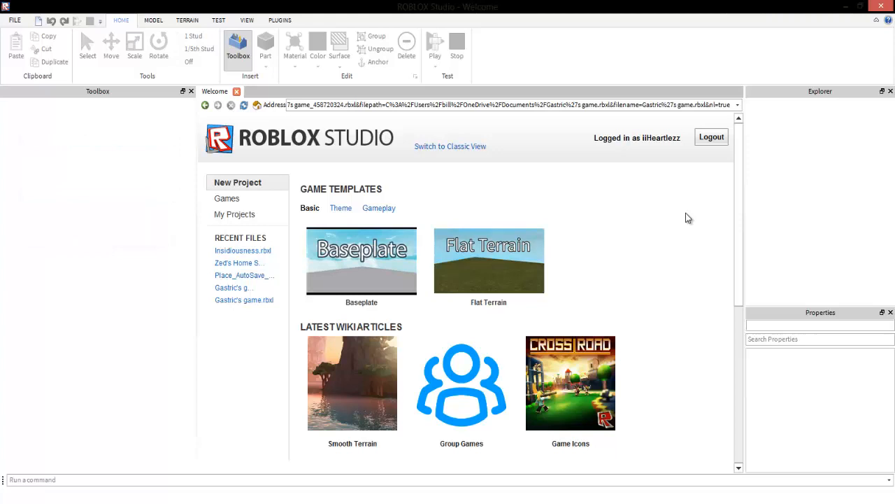
mouse_move(371, 221)
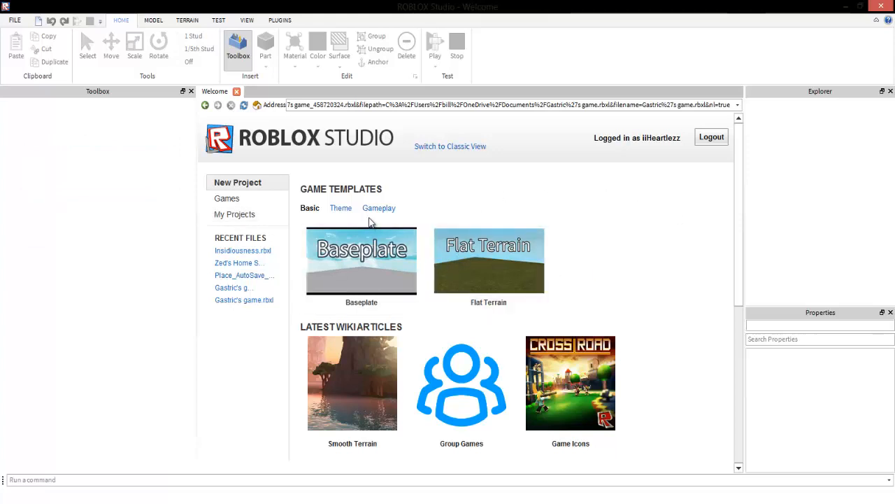
mouse_move(482, 253)
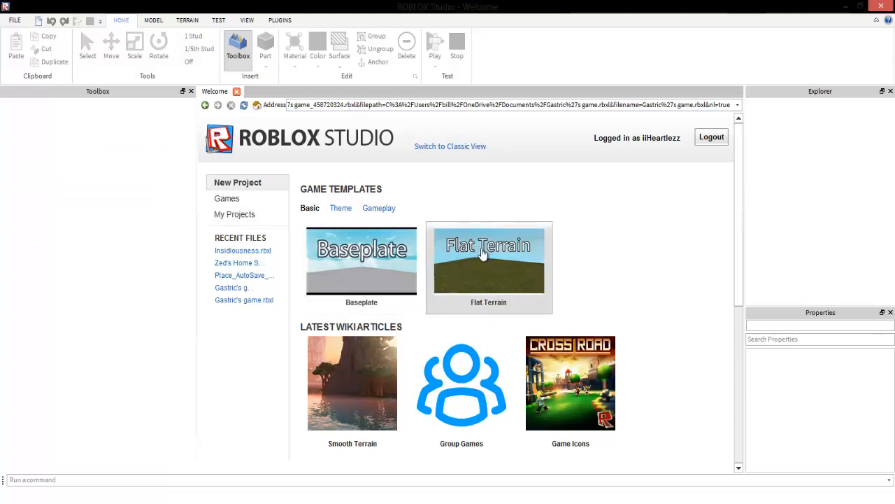
- Create a new place from the Flat Terrain template and show the Plugins ribbon tools
left_click(489, 260)
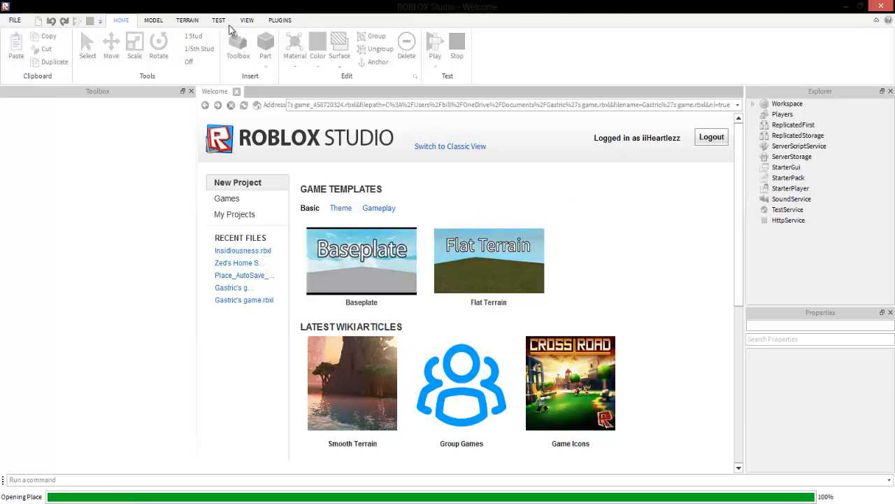
mouse_move(311, 75)
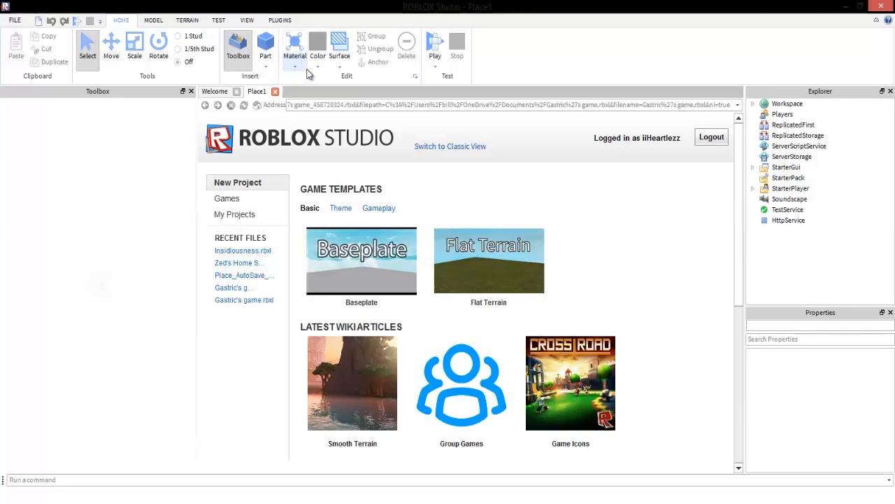
left_click(490, 260)
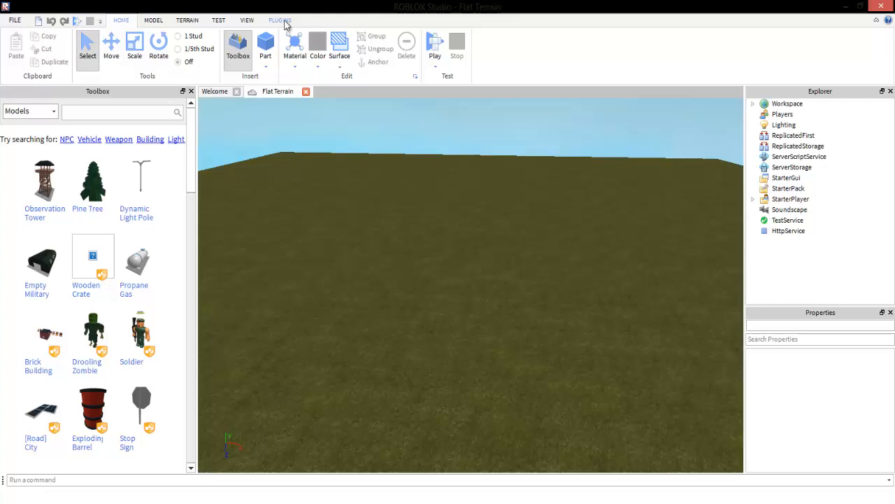
left_click(283, 20)
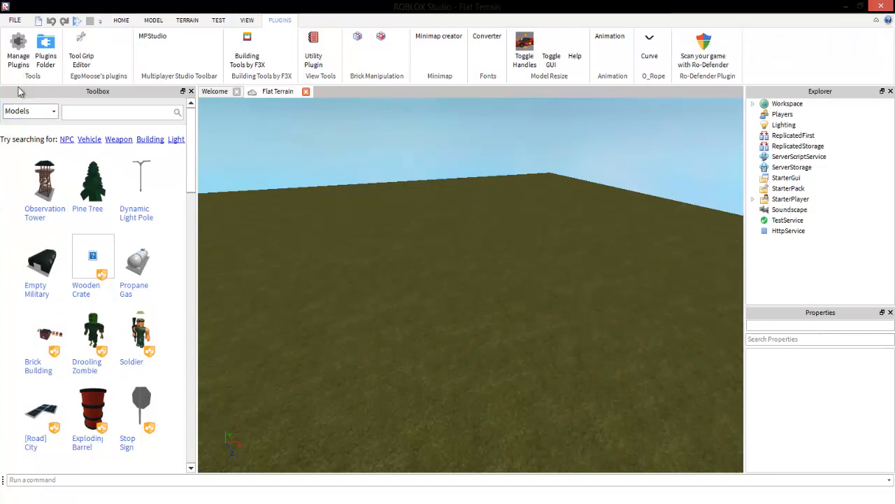
mouse_move(20, 49)
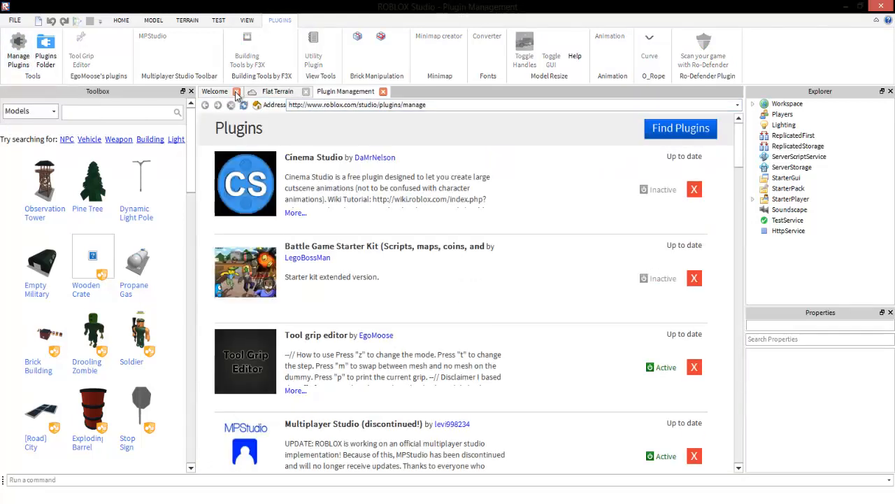
left_click(239, 91)
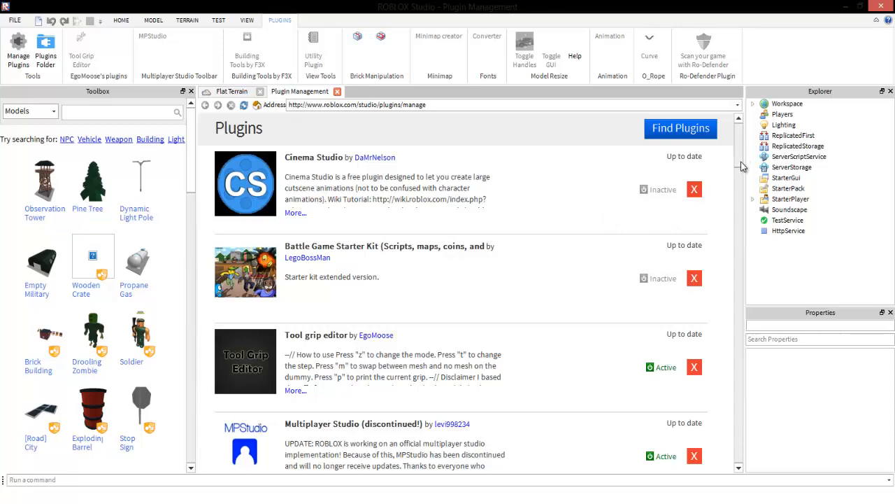
scroll("down", 3)
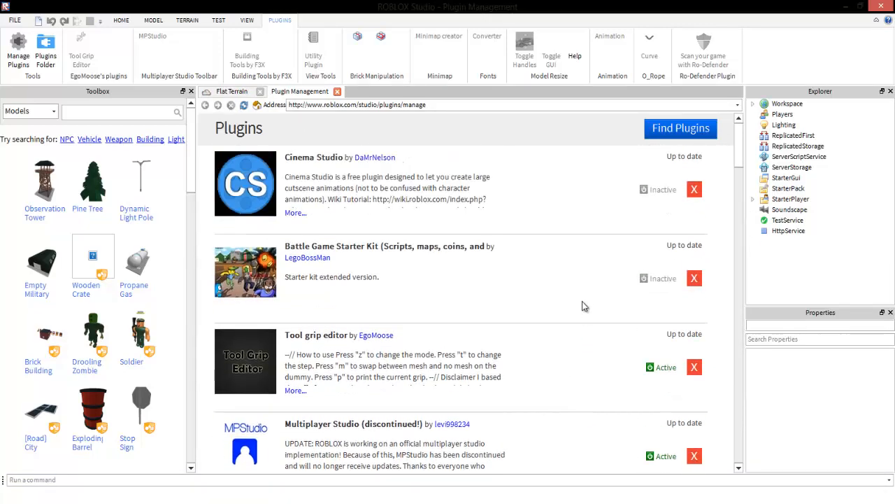
scroll("down", 3)
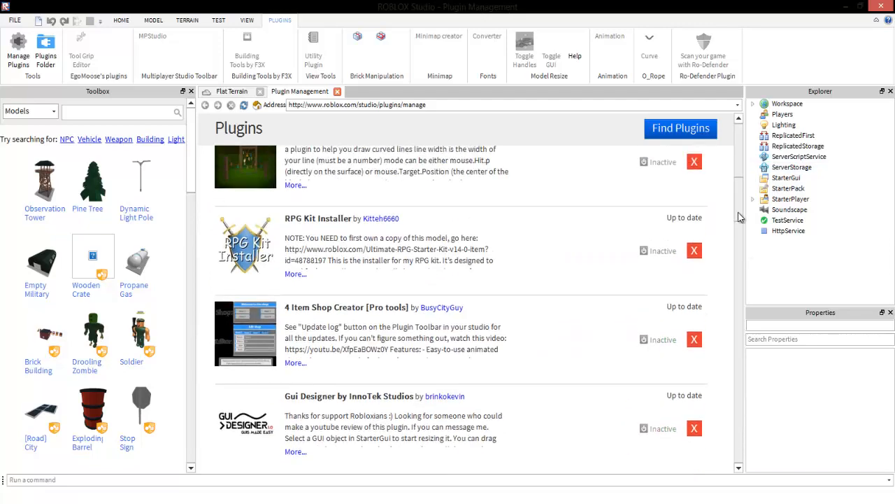
scroll("down", 3)
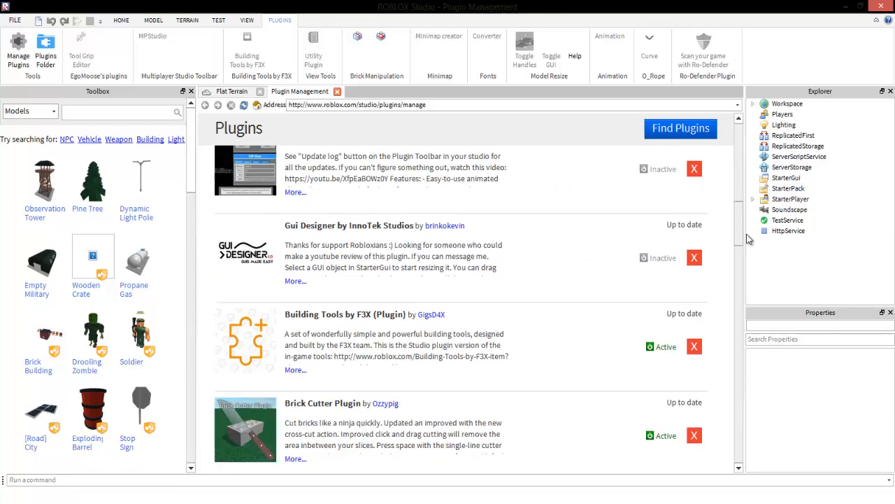
scroll("down", 3)
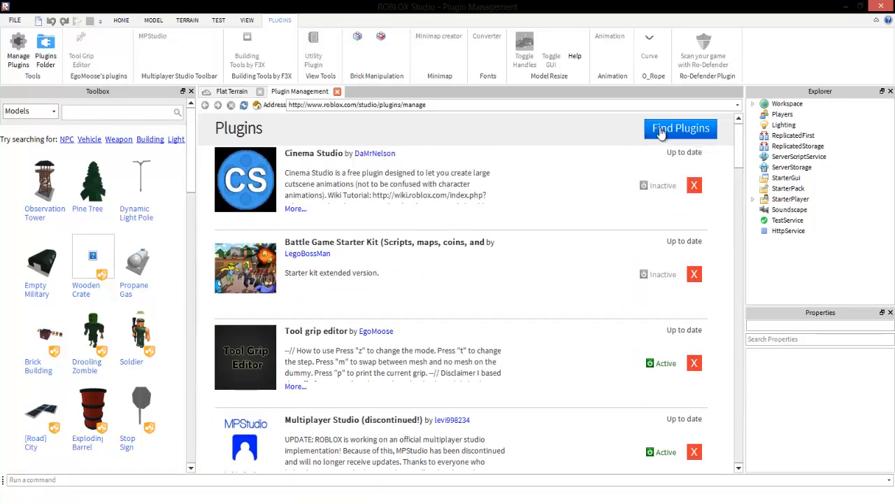
mouse_move(626, 233)
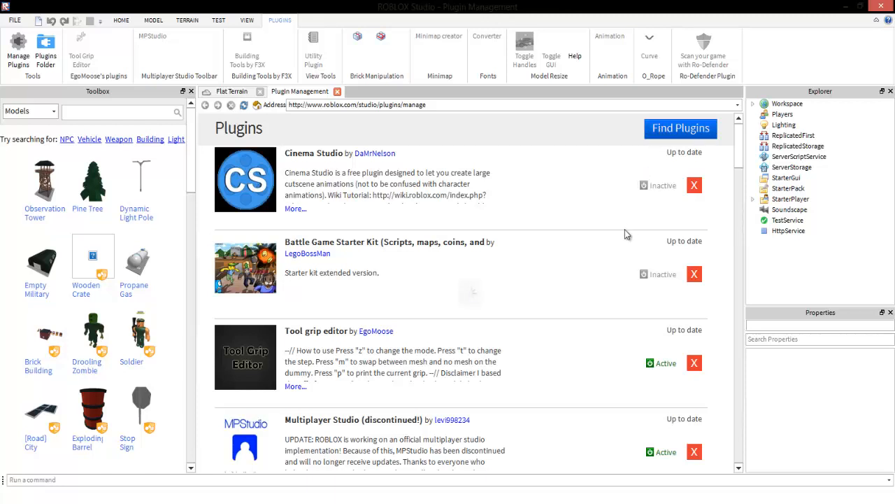
- Browse the online Library's plugins listing across several pages to find the Dedicated Server Plugin
left_click(680, 129)
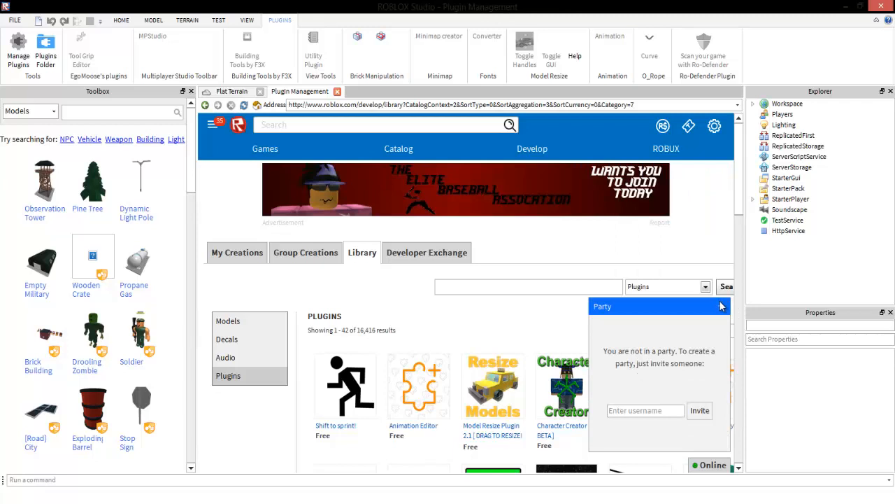
mouse_move(708, 313)
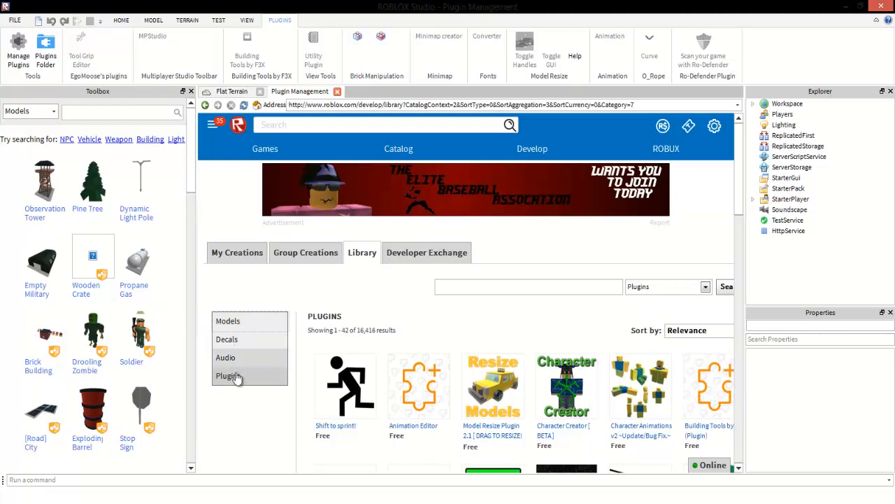
left_click(227, 320)
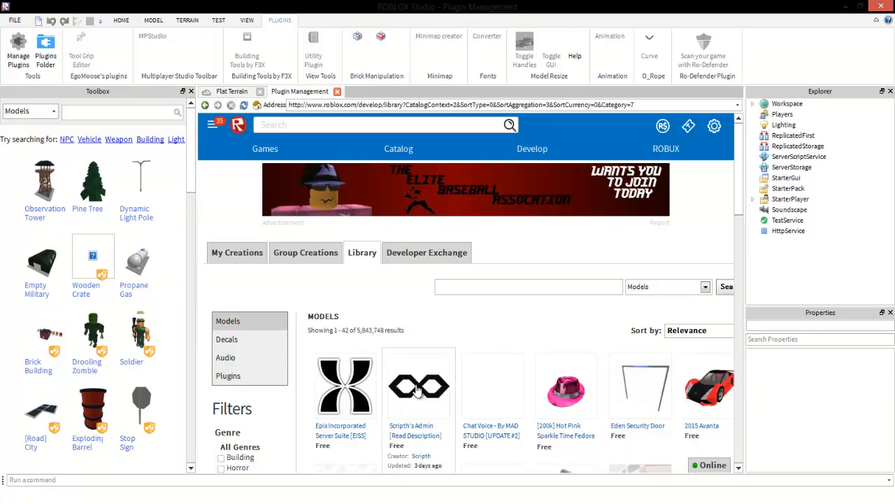
left_click(228, 341)
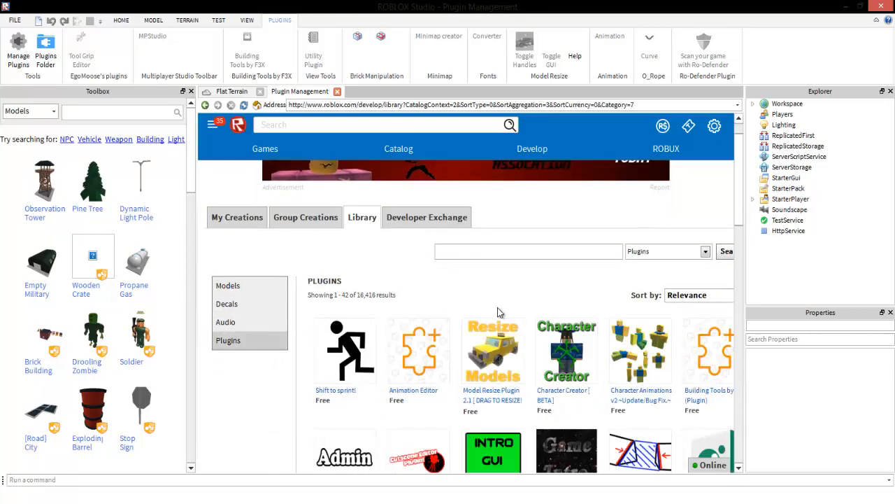
scroll("down", 3)
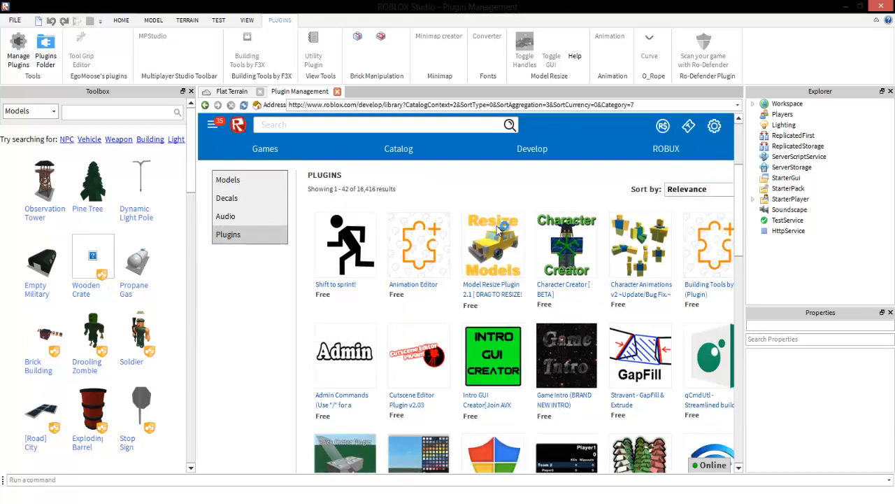
mouse_move(890, 91)
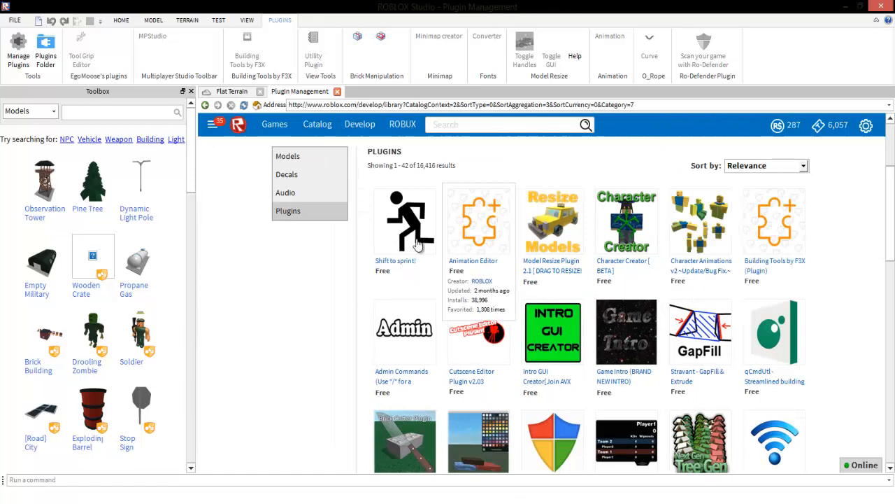
mouse_move(893, 209)
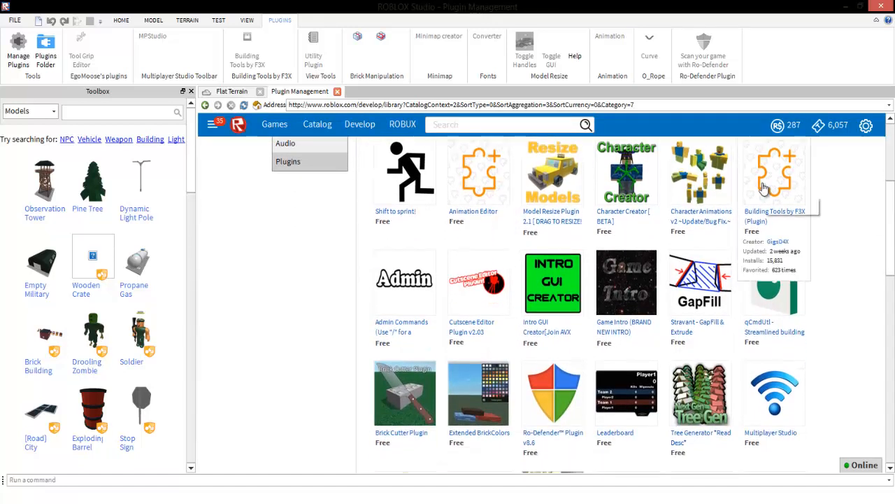
mouse_move(772, 243)
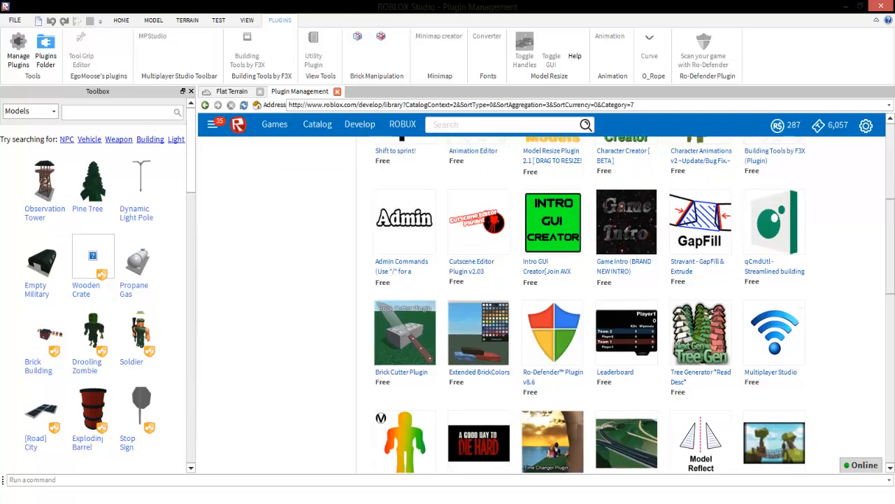
scroll("down", 3)
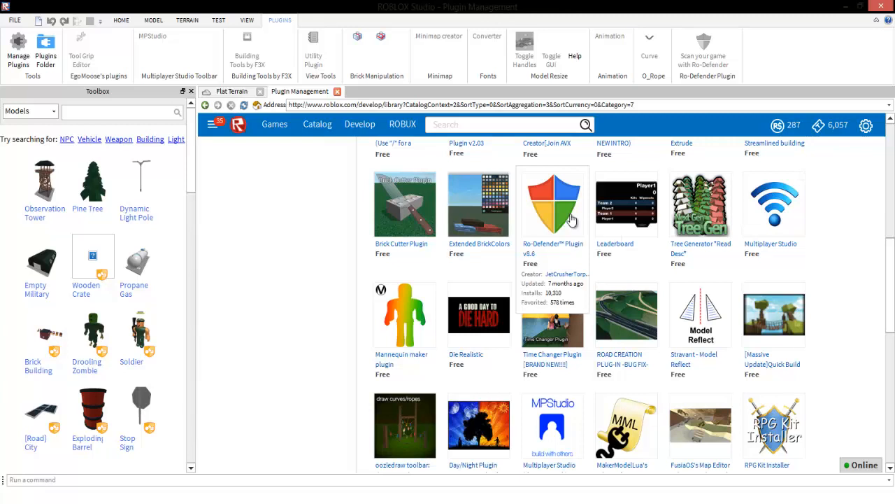
mouse_move(479, 314)
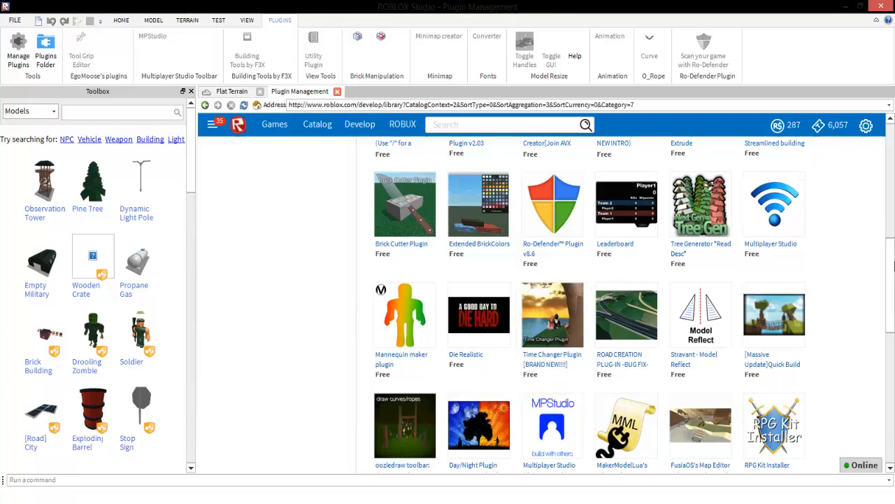
scroll("down", 3)
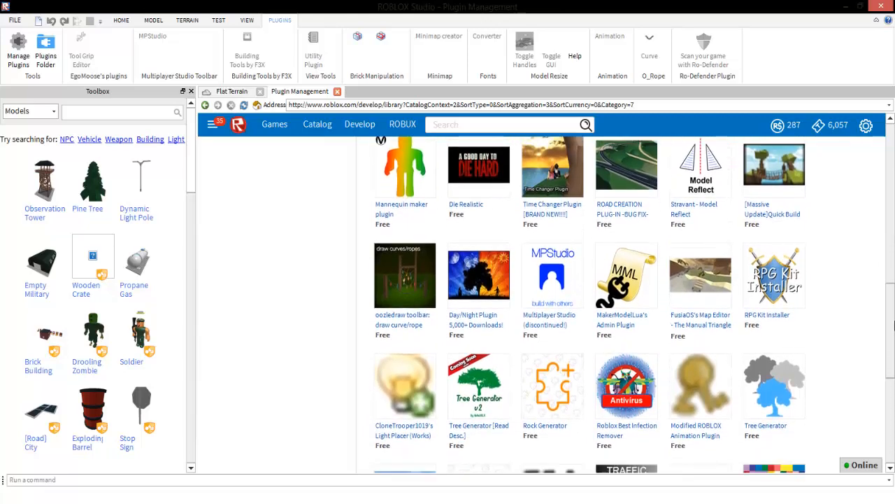
scroll("down", 3)
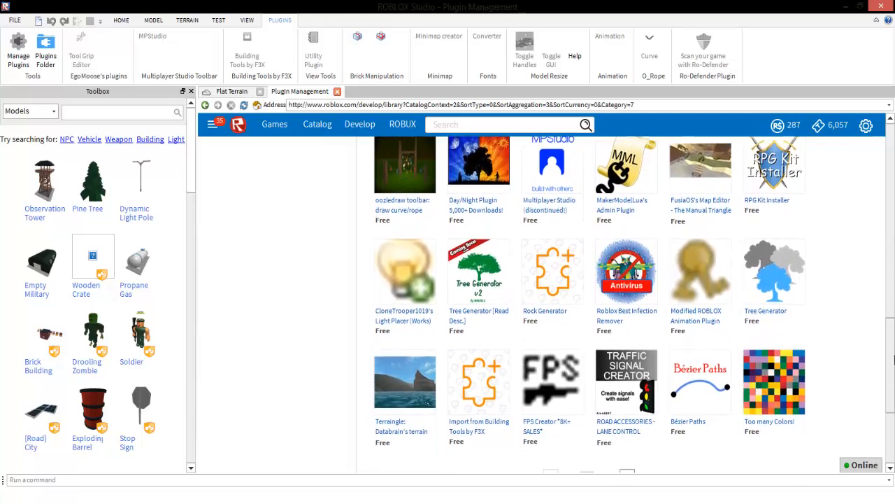
scroll("down", 3)
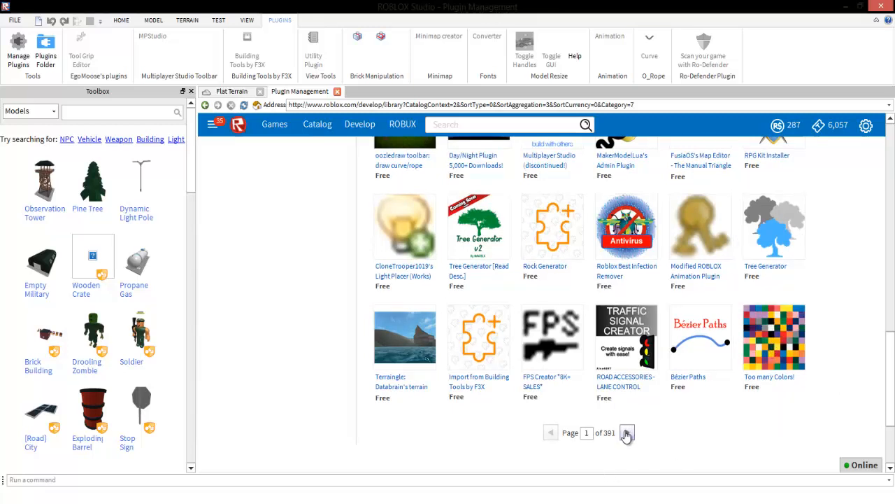
left_click(627, 432)
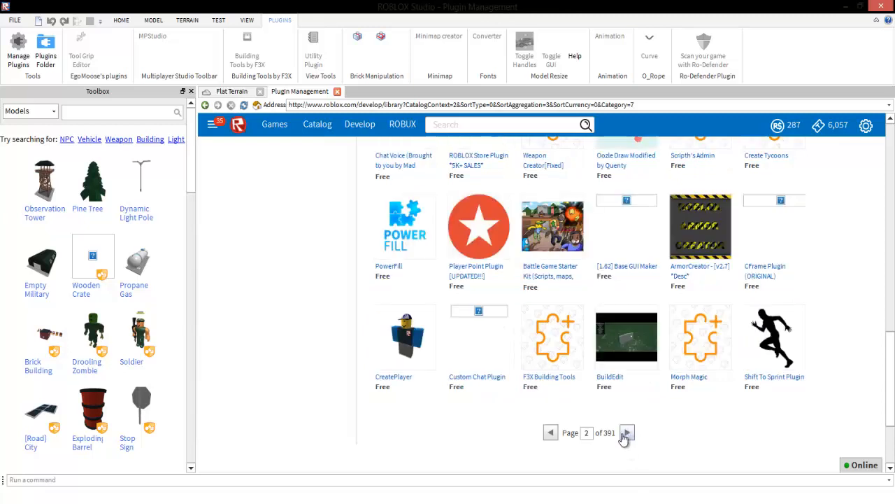
left_click(626, 432)
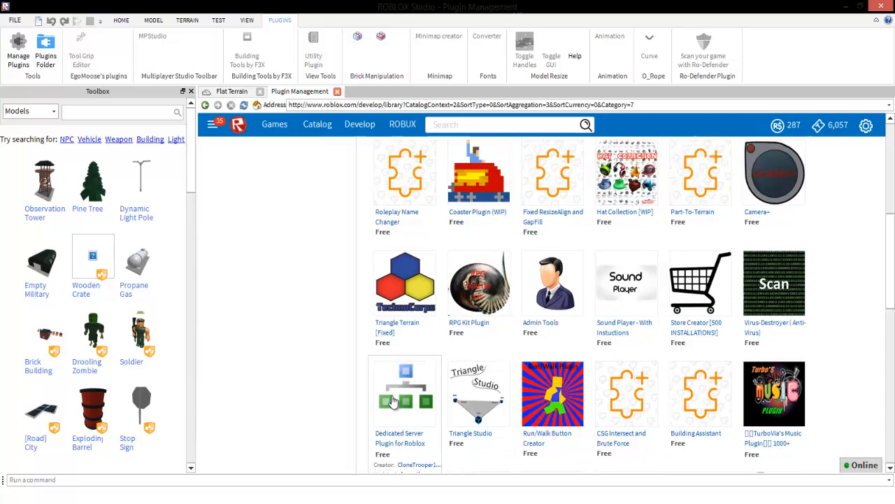
- Install the free Dedicated Server Plugin from its page and acknowledge the Plugin Installed message
left_click(403, 391)
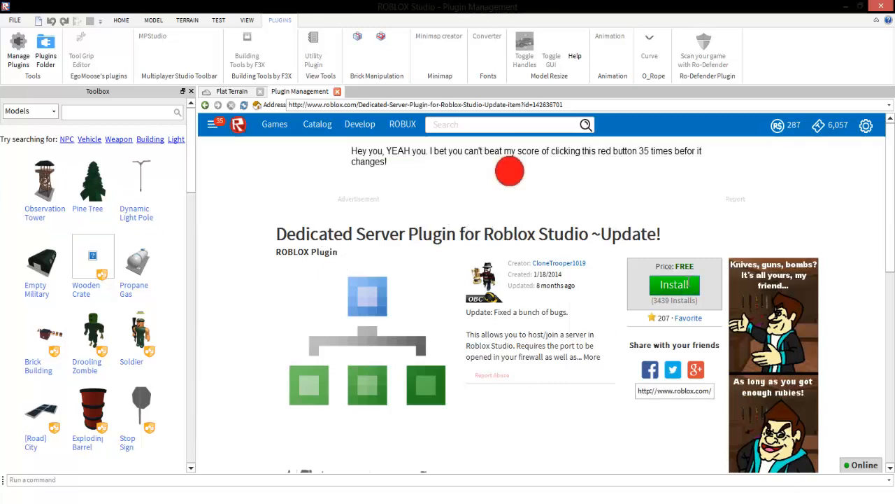
left_click(674, 285)
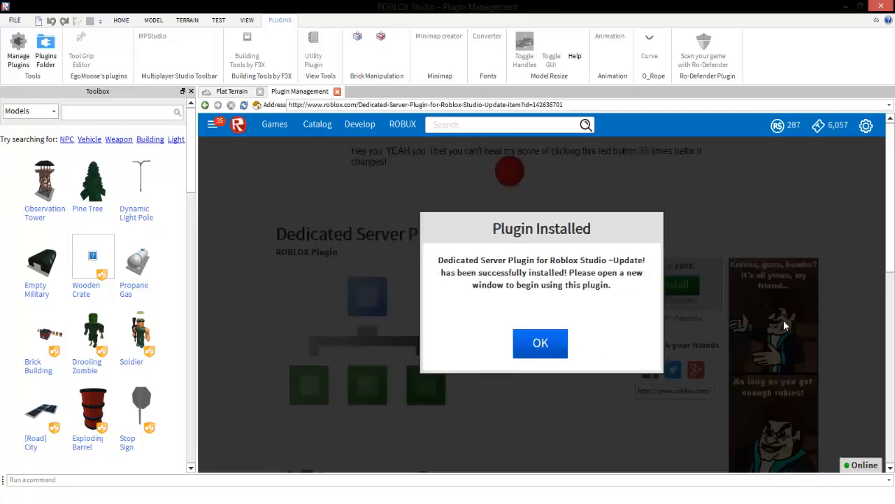
mouse_move(540, 343)
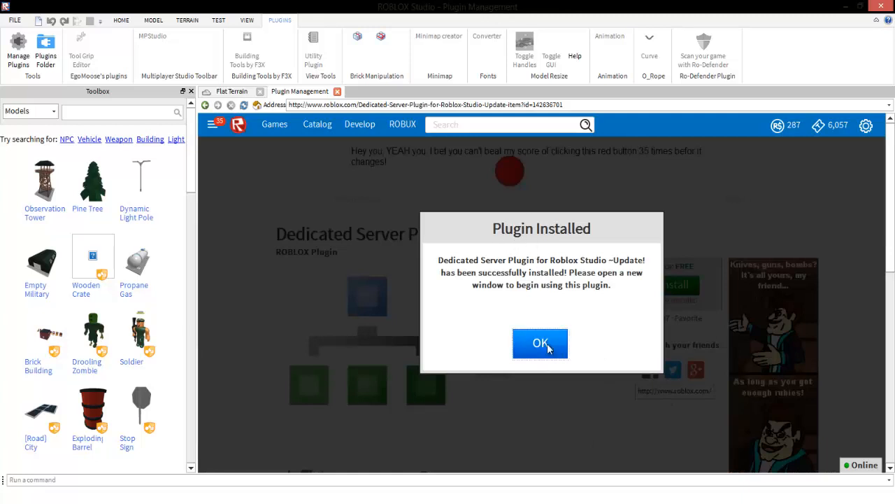
left_click(540, 343)
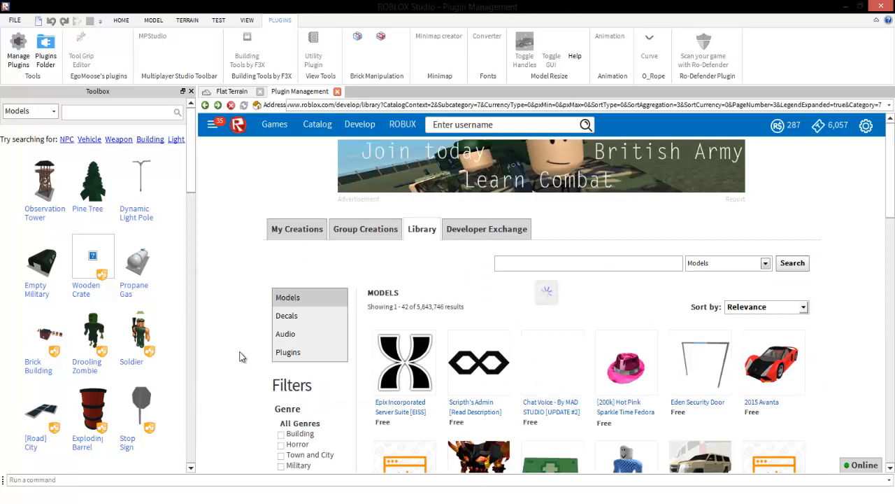
- Check Dedicated Server Plugin shows Active in the installed list and turn off the Animation Plugin
left_click(288, 353)
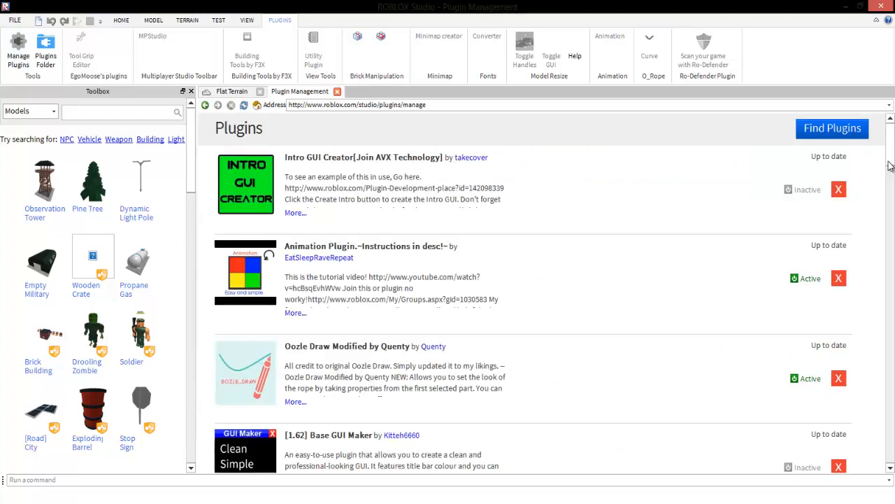
scroll("down", 3)
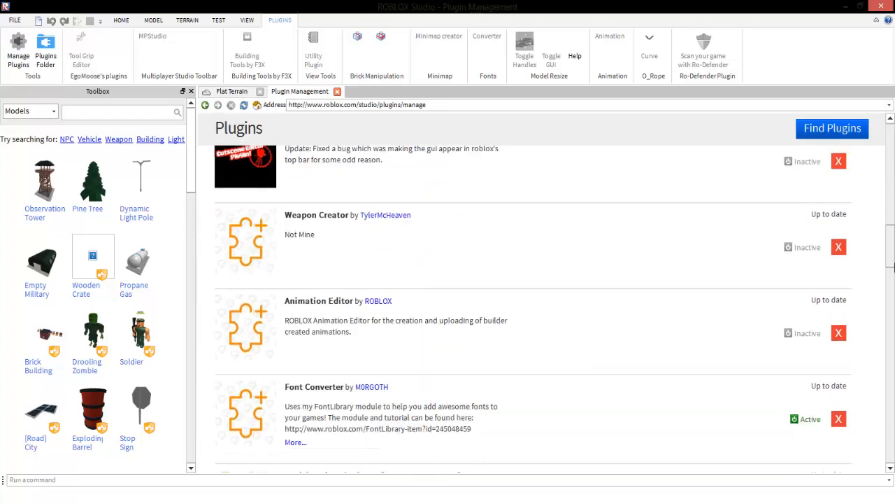
scroll("down", 3)
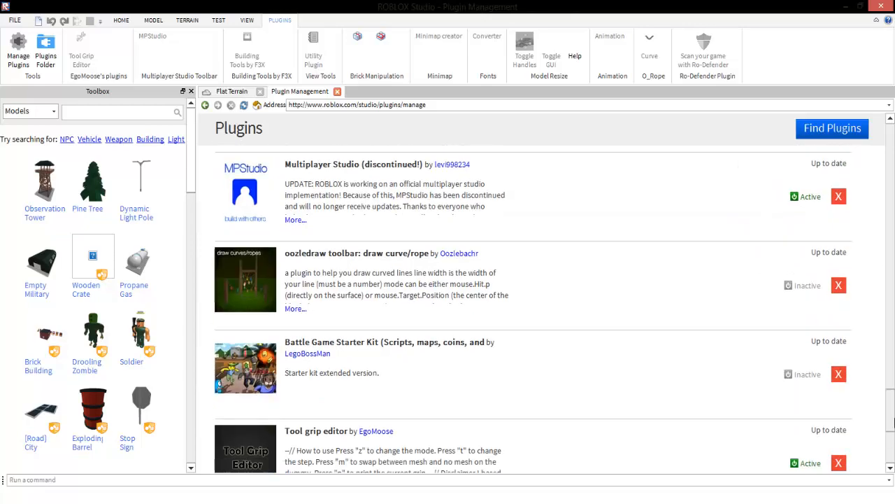
scroll("down", 3)
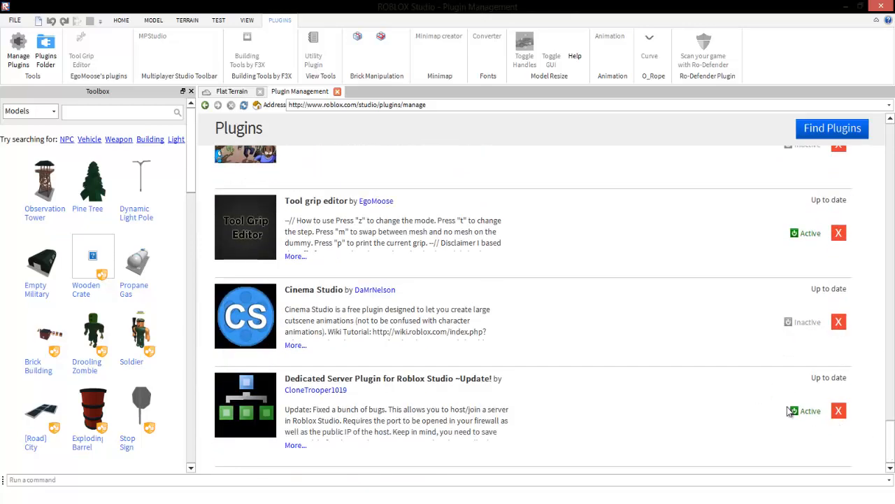
mouse_move(785, 425)
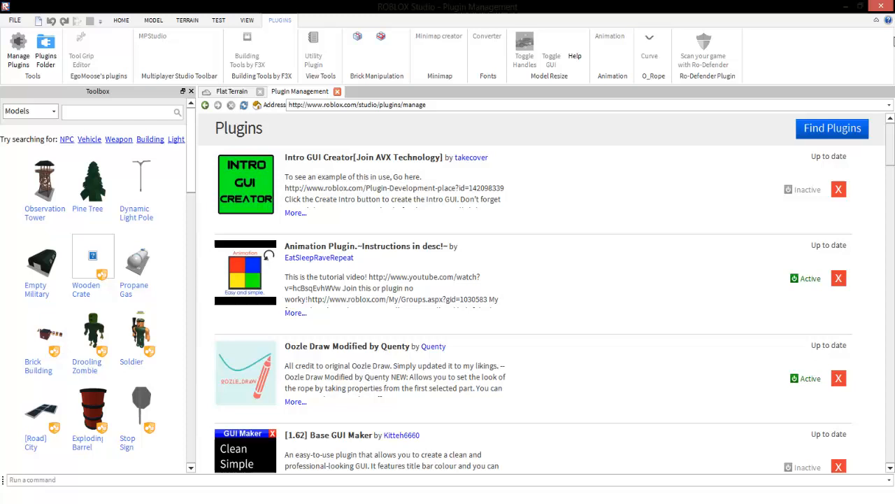
mouse_move(789, 286)
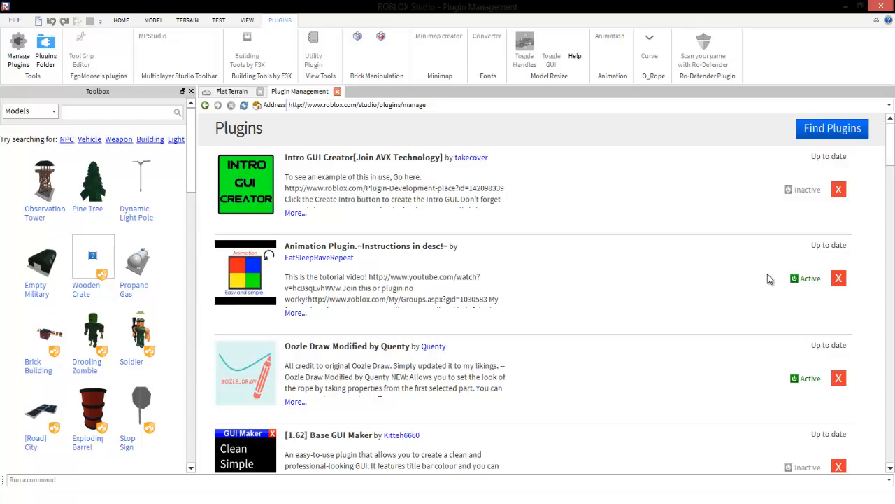
left_click(807, 278)
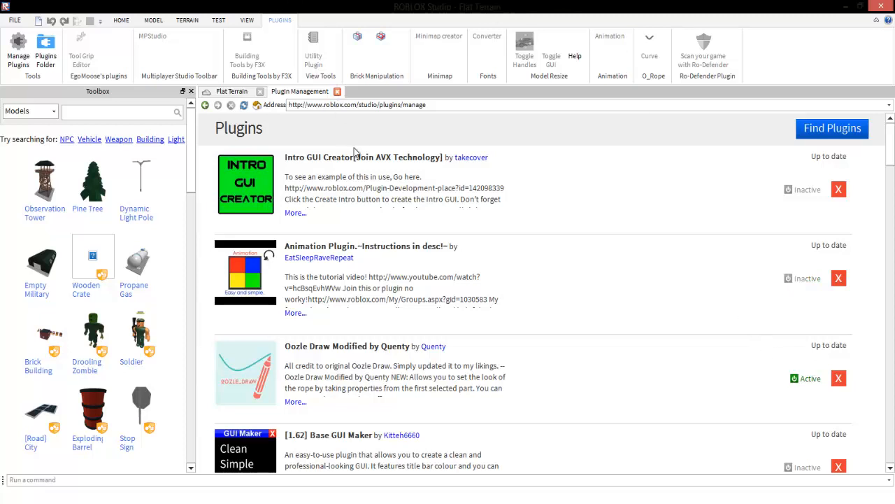
- Close Plugin Management and relaunch a fresh Roblox Studio instance from the taskbar
left_click(338, 91)
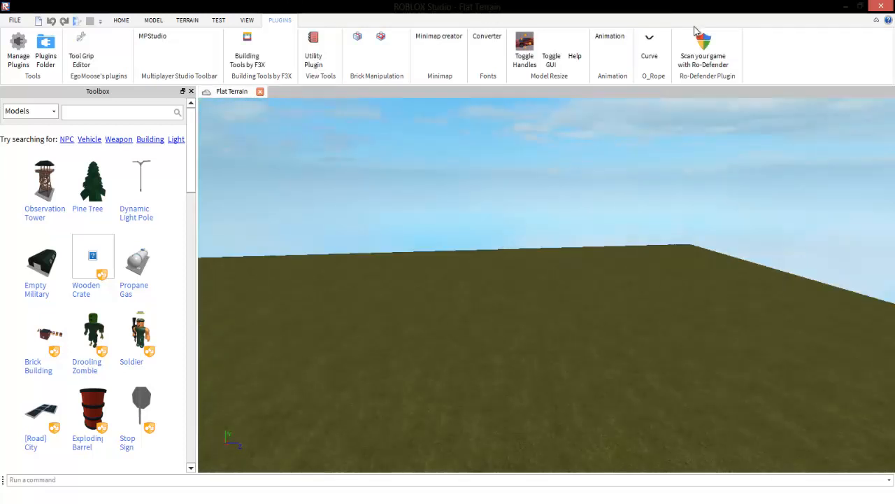
mouse_move(540, 85)
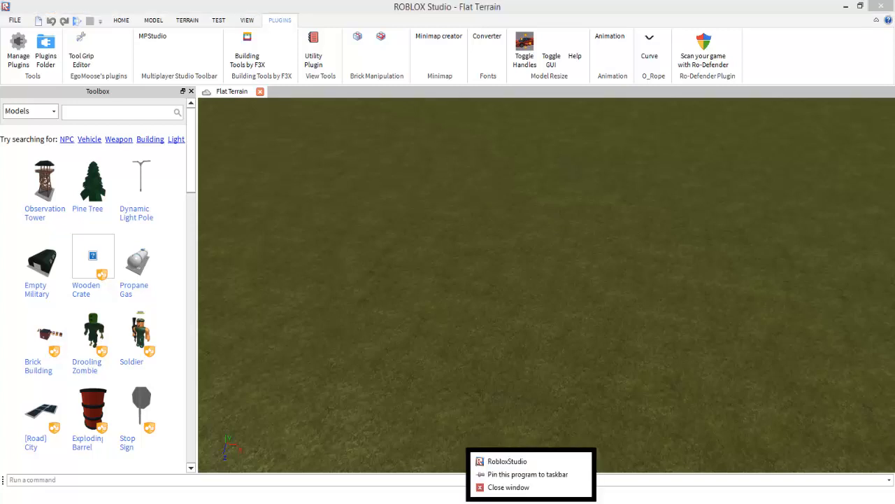
left_click(516, 466)
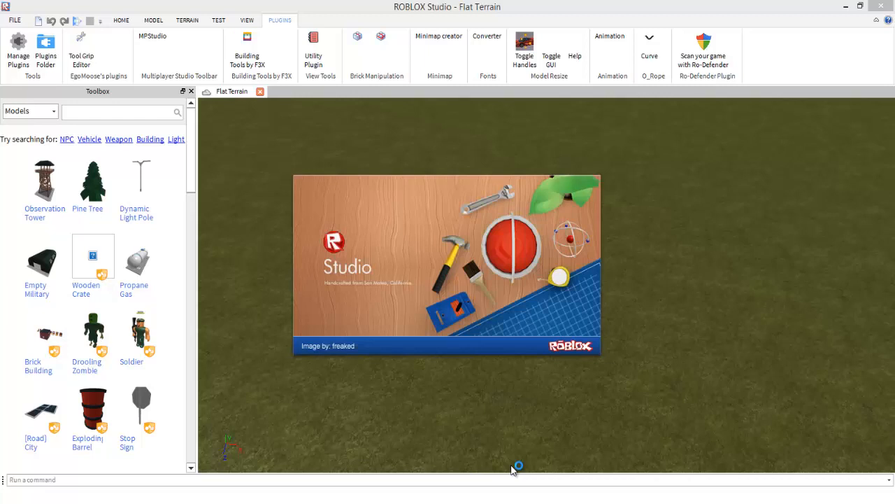
mouse_move(515, 470)
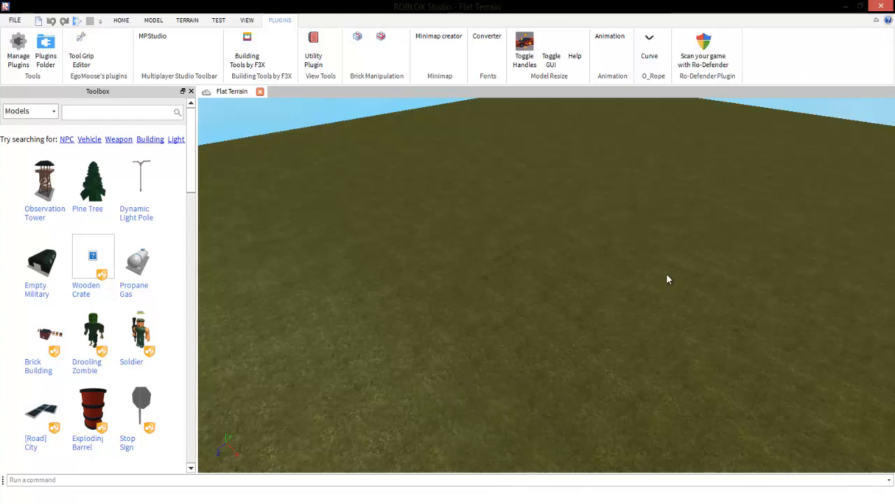
mouse_move(762, 62)
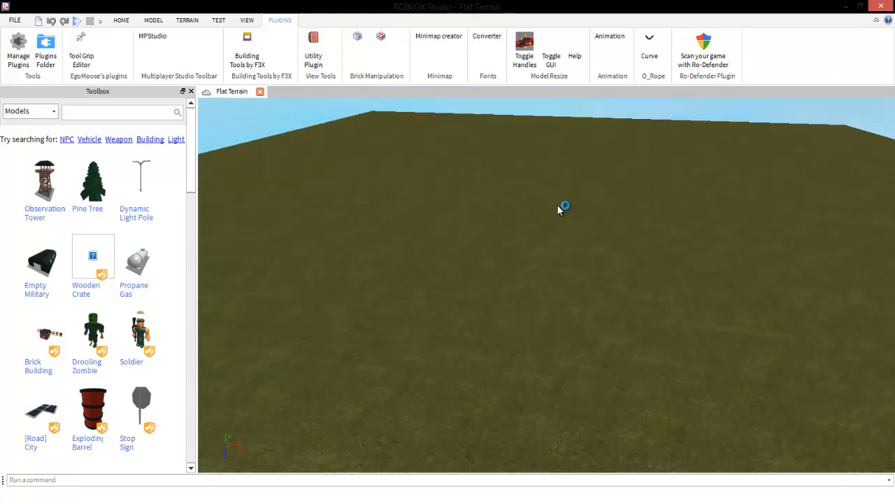
left_click(700, 43)
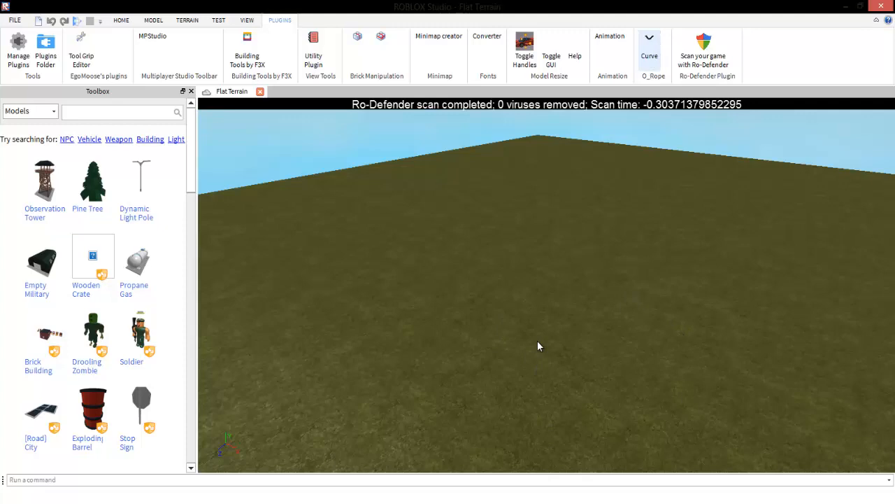
left_click(652, 42)
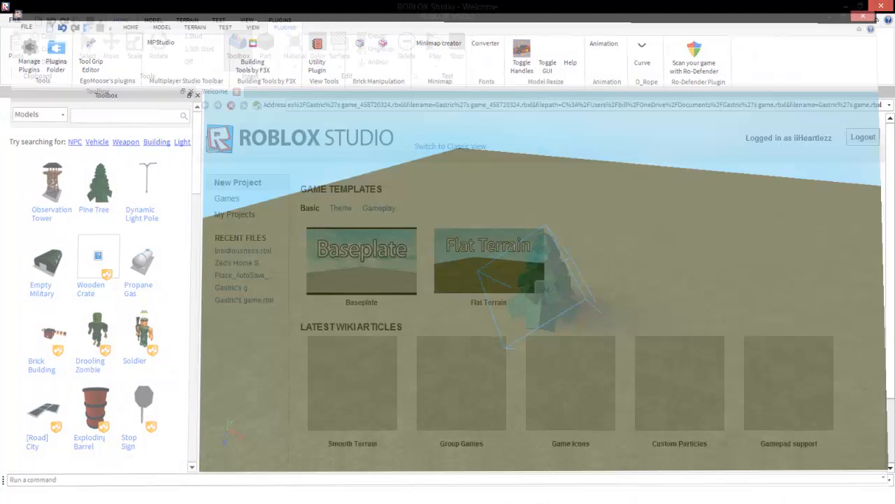
- Reopen the Flat Terrain template from the welcome page in the restarted Studio
left_click(488, 260)
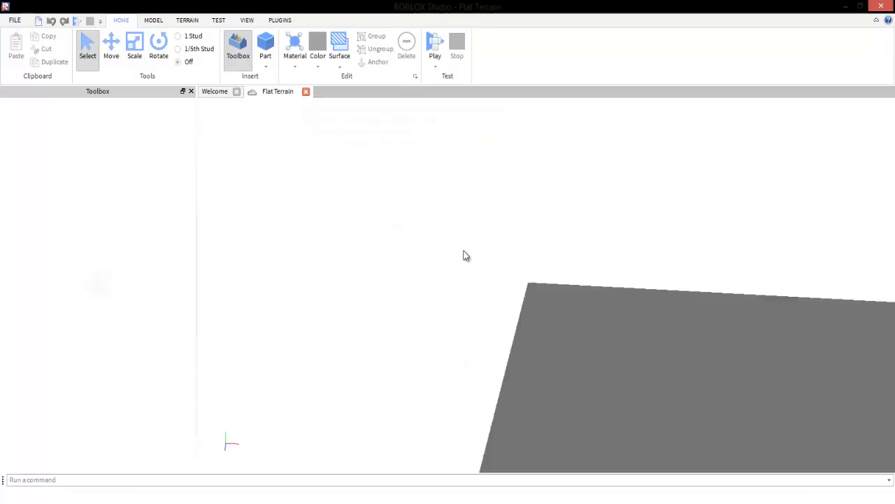
left_click(237, 45)
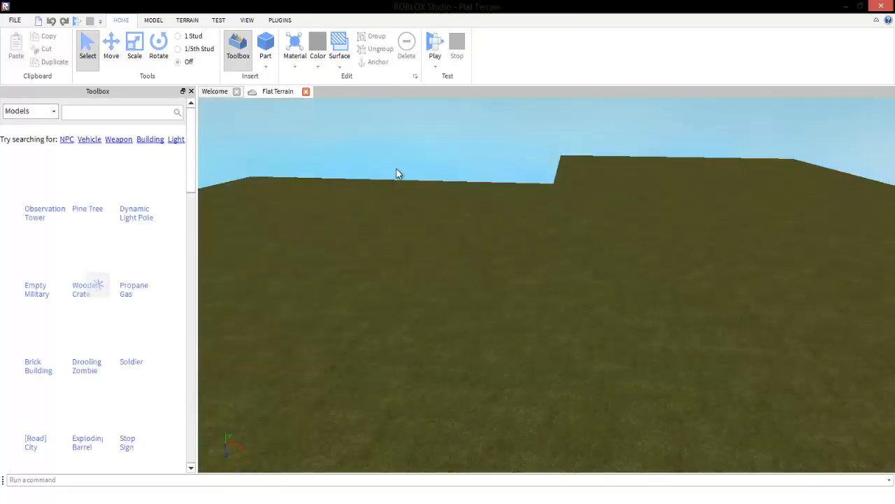
- Show the Plugins ribbon, now including the Building Tools by F3X entry
left_click(291, 20)
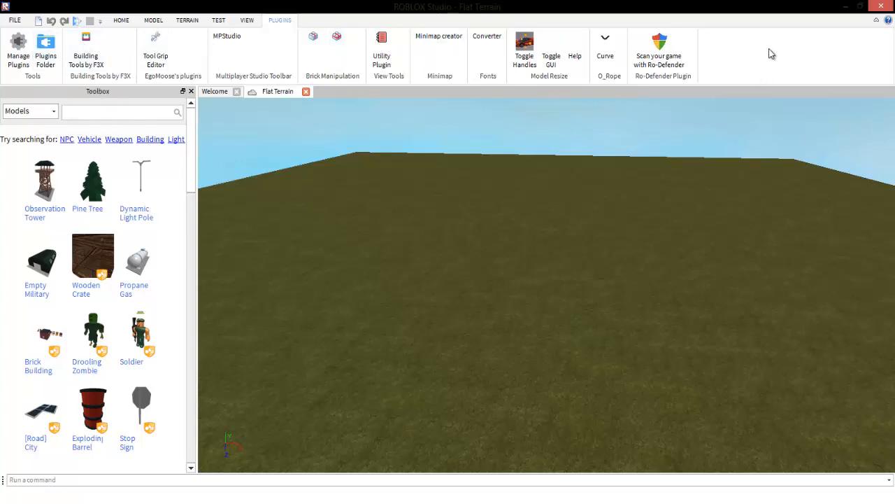
mouse_move(5, 151)
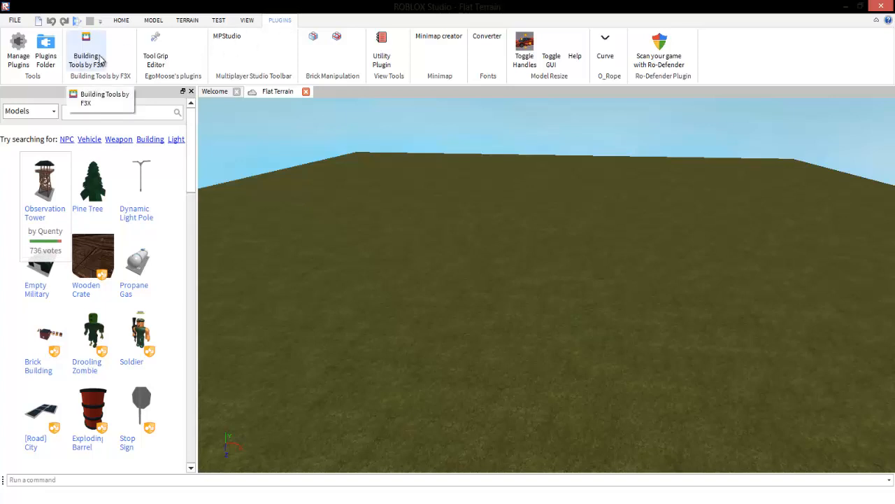
mouse_move(506, 243)
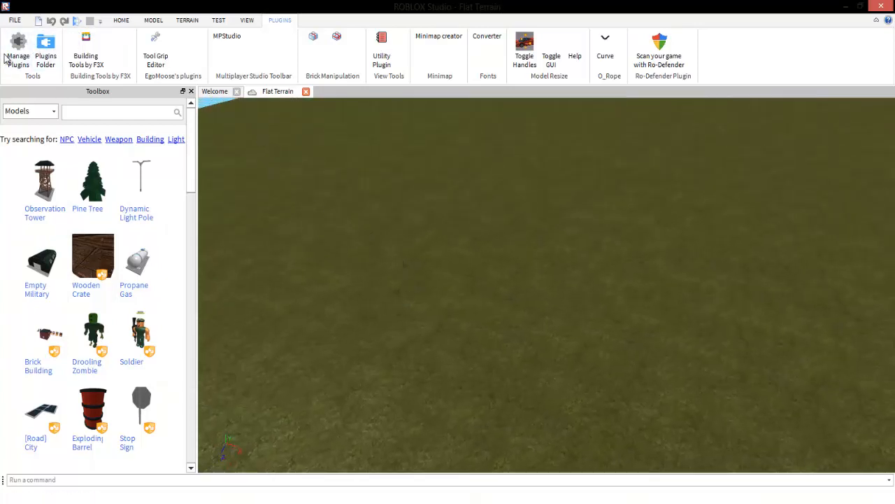
- Remove the Dedicated Server Plugin via Manage Plugins, confirm, and return to the Flat Terrain place
left_click(19, 43)
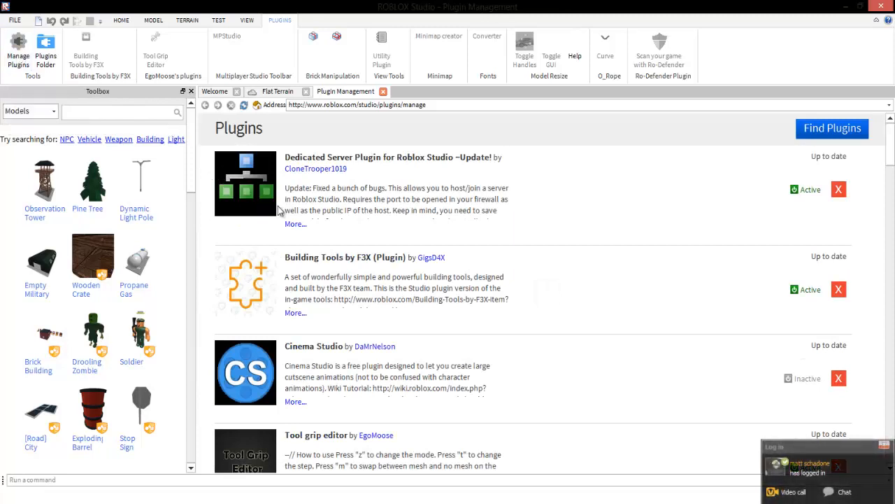
mouse_move(294, 224)
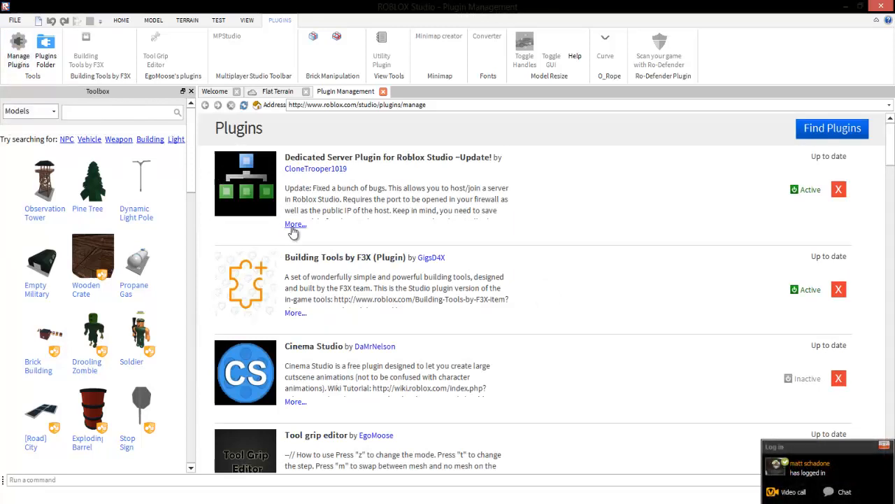
left_click(294, 224)
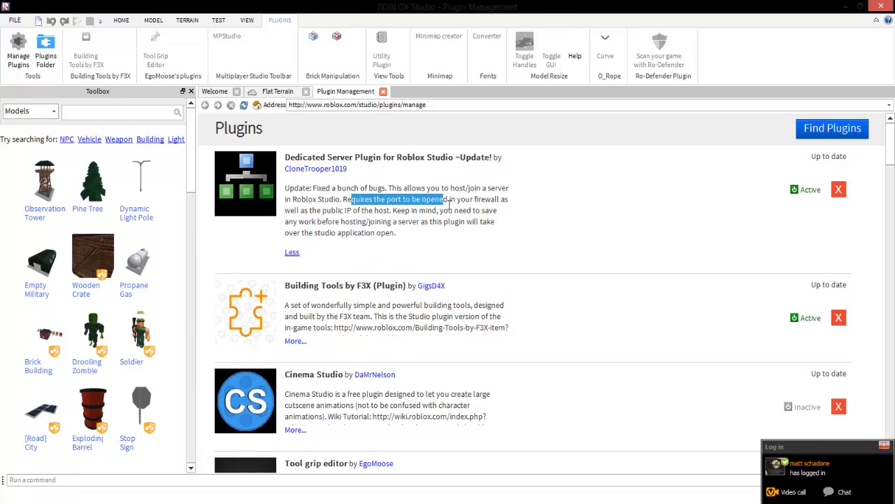
left_click(806, 189)
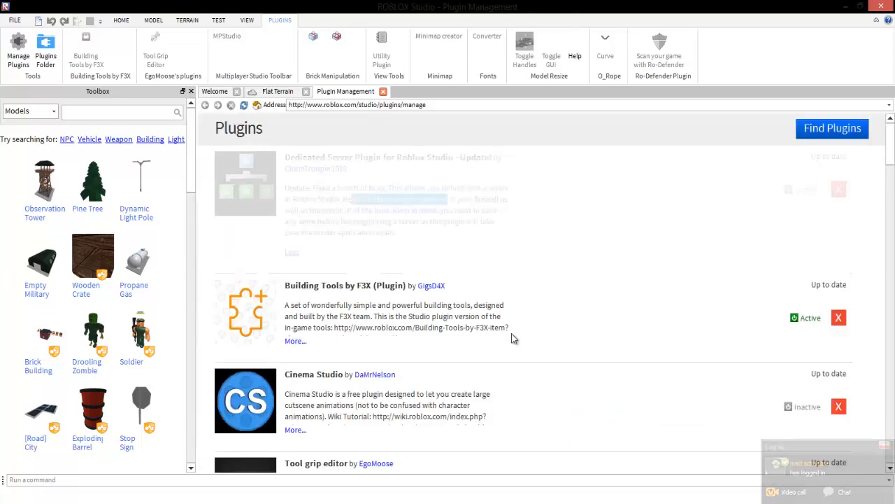
left_click(837, 191)
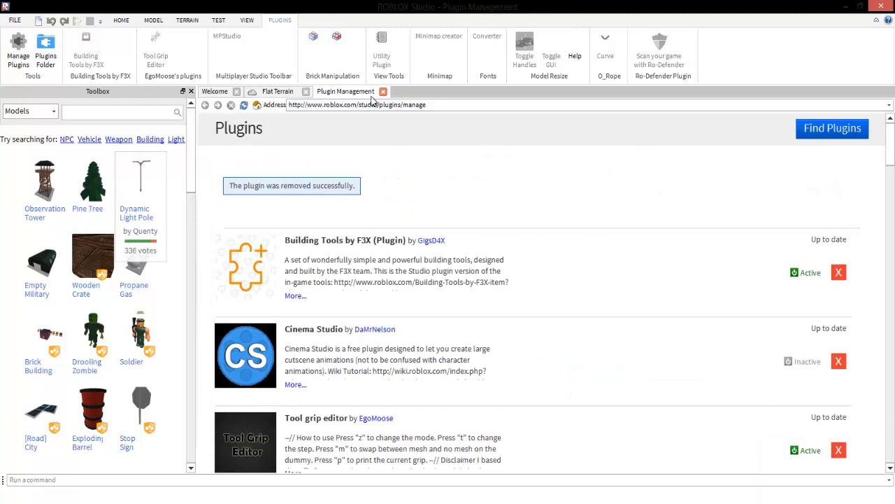
left_click(386, 91)
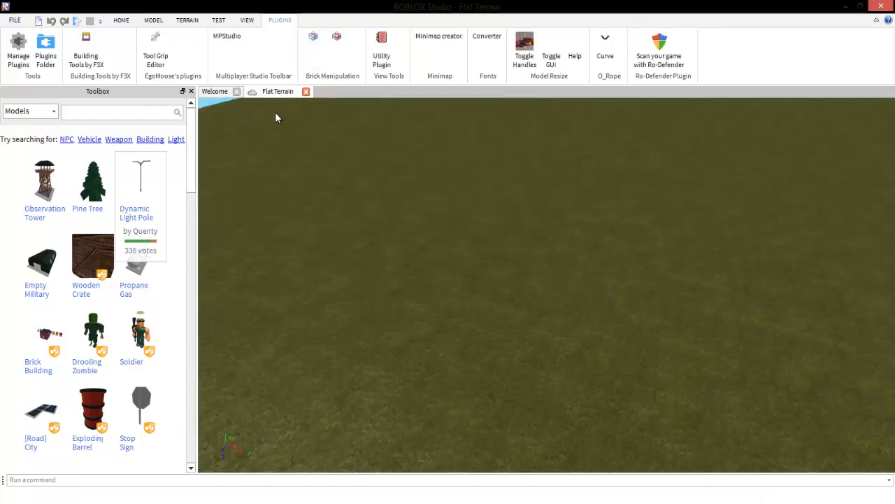